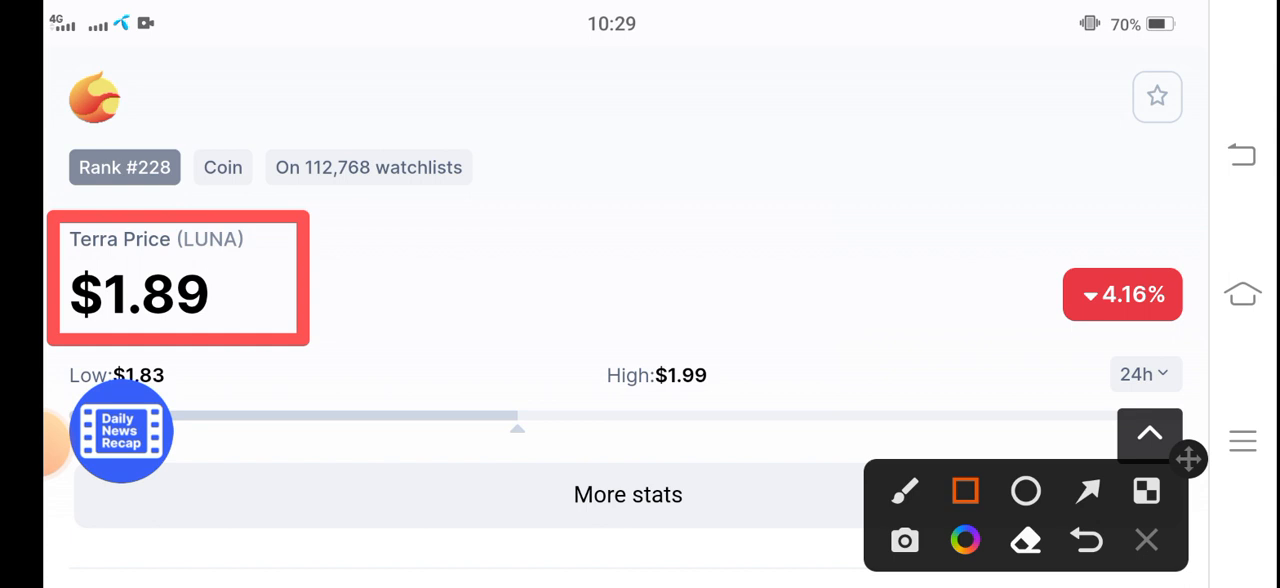
Bring Terra LUNA's 24h statistics, including trading volume, into view below the $1.89 price.
drag(908, 168, 988, 236)
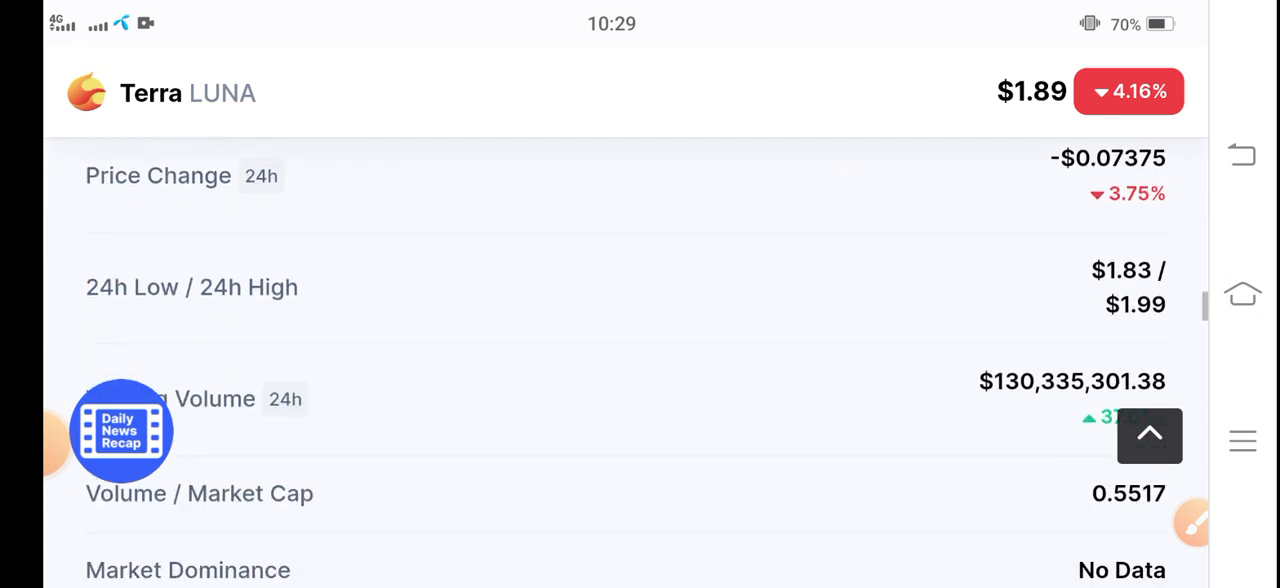
Scroll to Trading Volume and draw a red arrow at the +37.01% change.
scroll(down, 3)
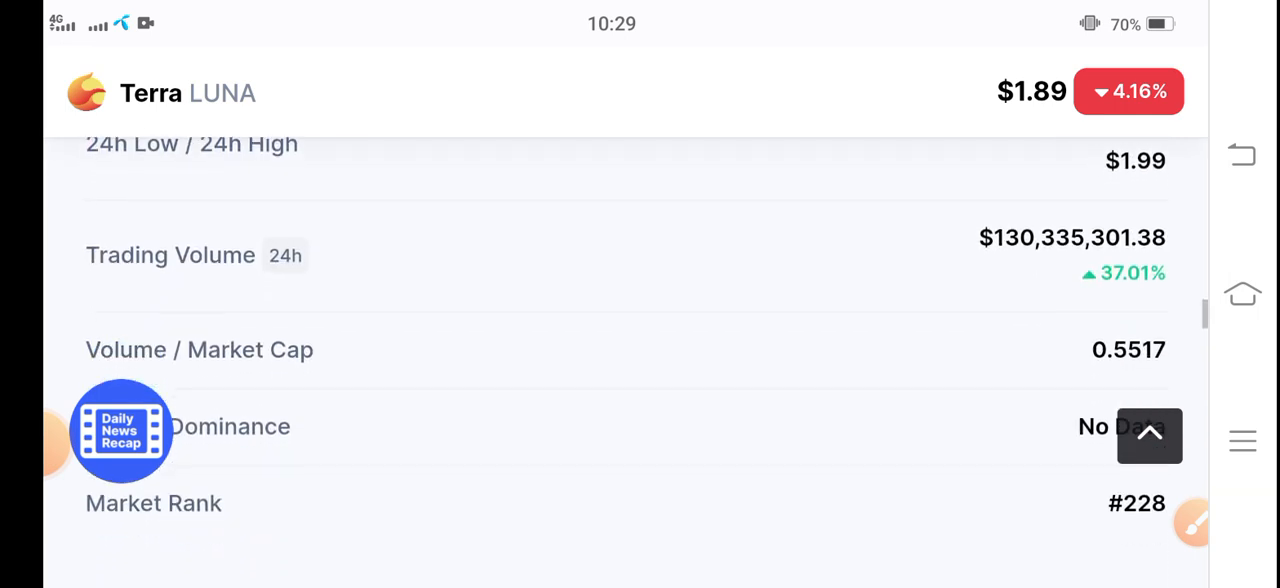
scroll(down, 3)
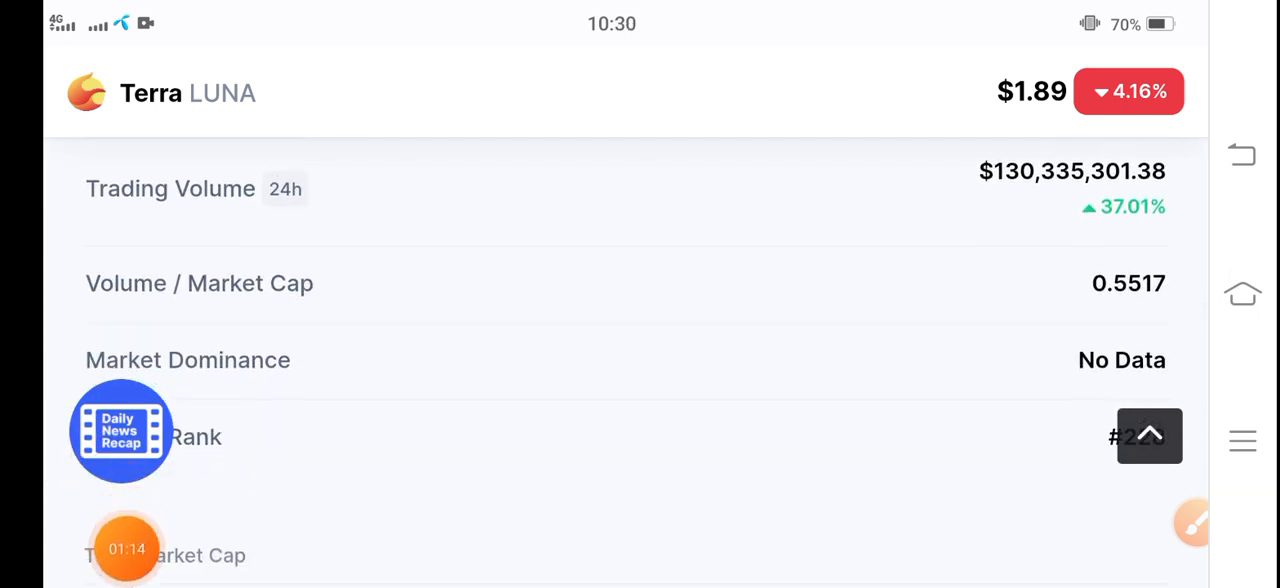
click(1192, 521)
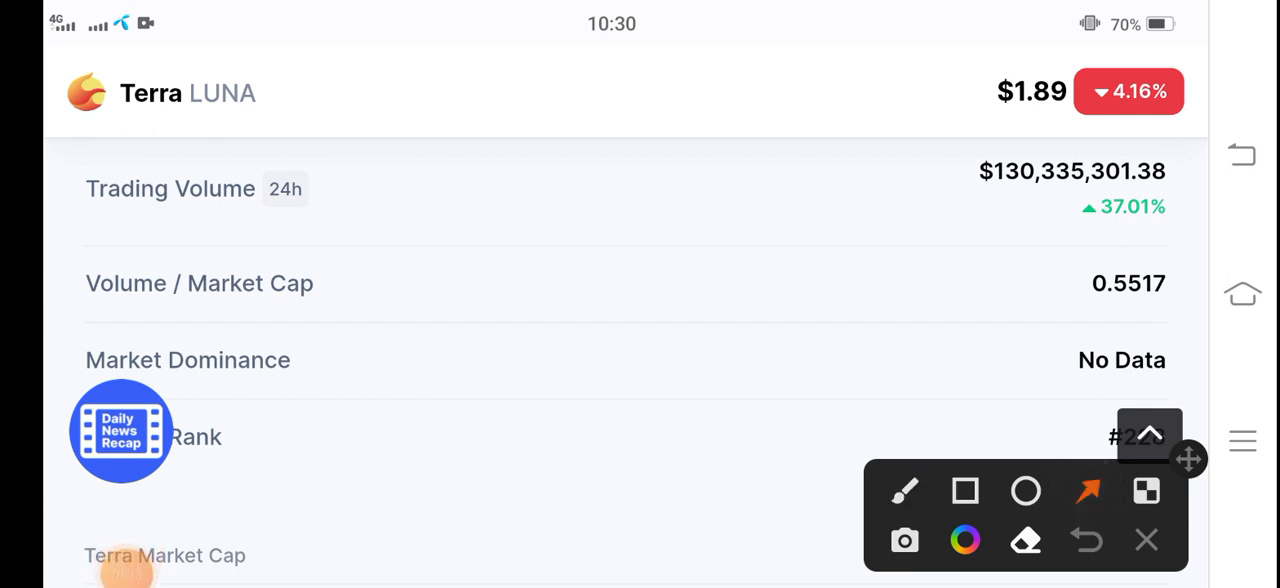
drag(945, 348, 1070, 210)
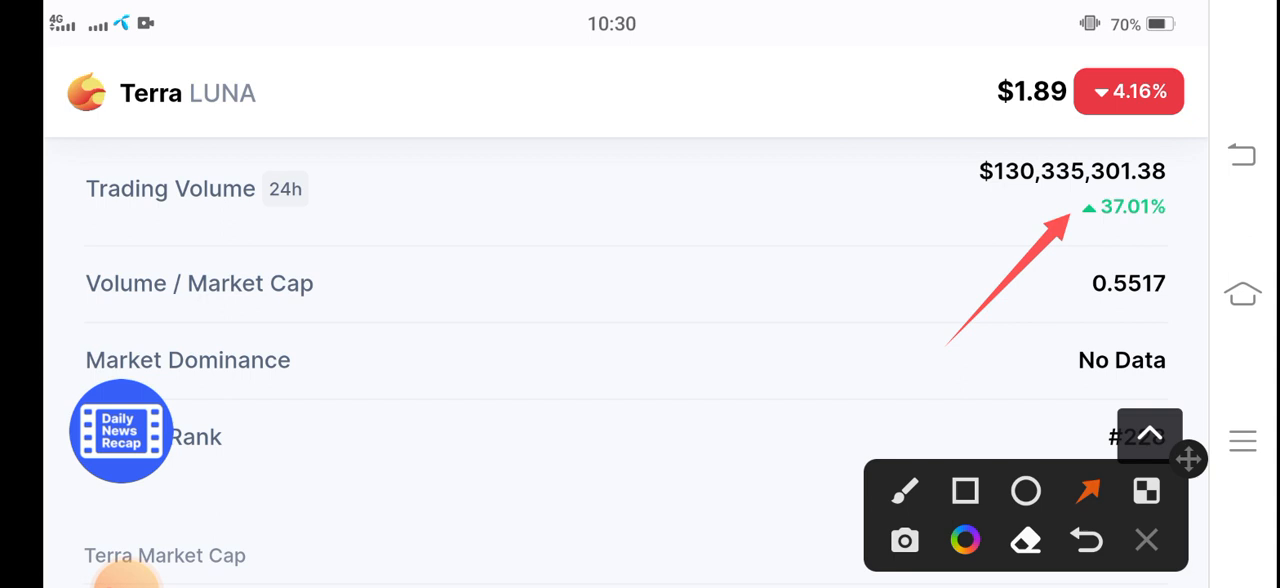